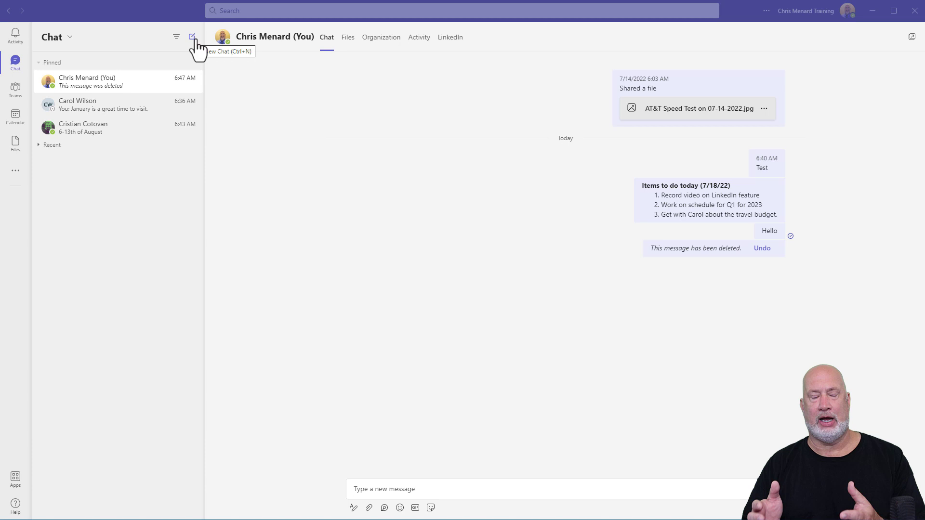
mouse_move(46, 426)
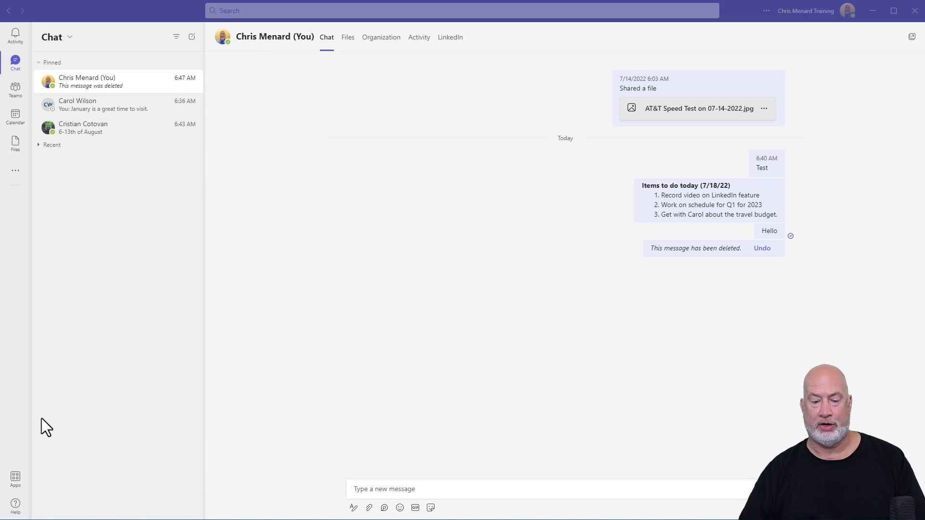
Step: Send yourself the message '6-13th of August Cristian holiday' in the self-chat
left_click(395, 488)
type("6-13th of August")
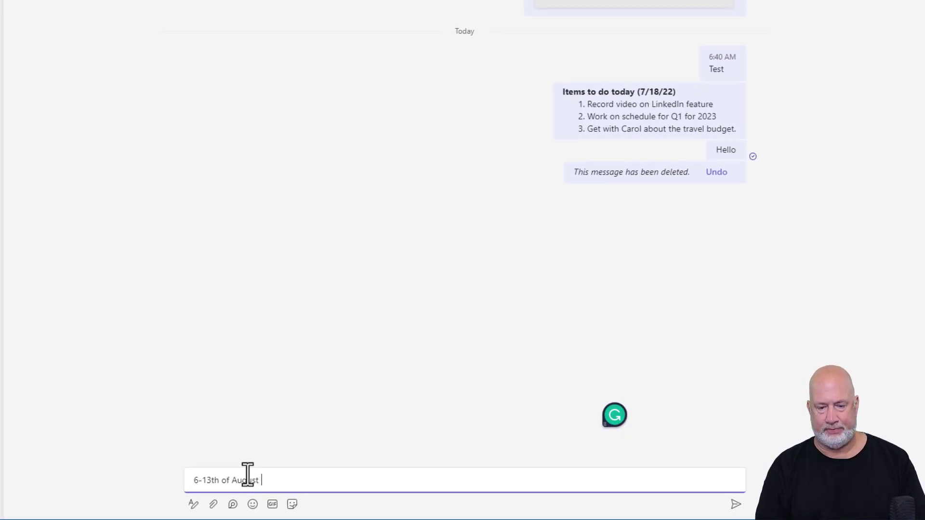
type("Cristia")
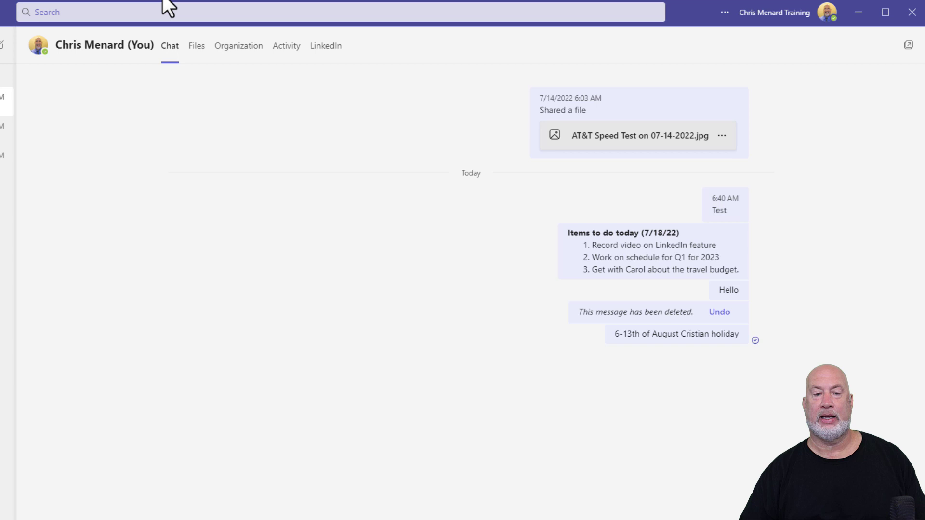
left_click(196, 45)
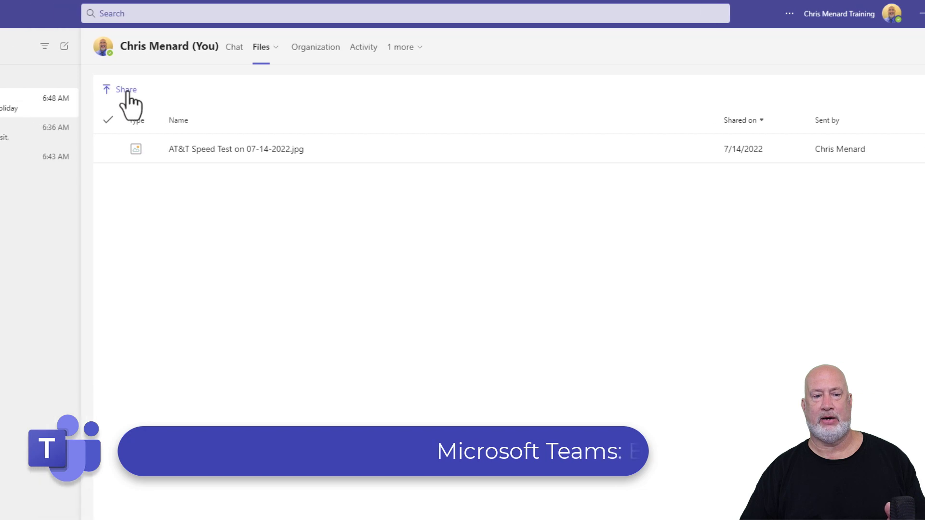
left_click(125, 89)
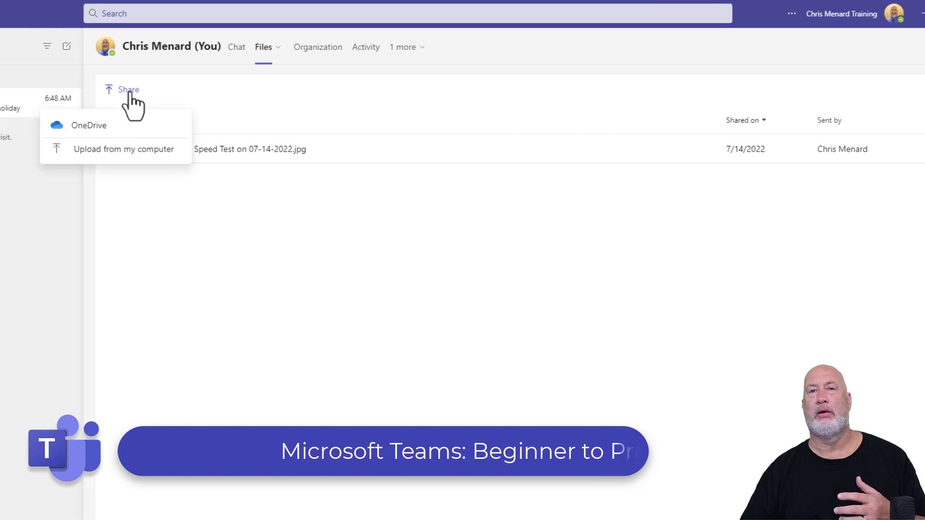
mouse_move(236, 56)
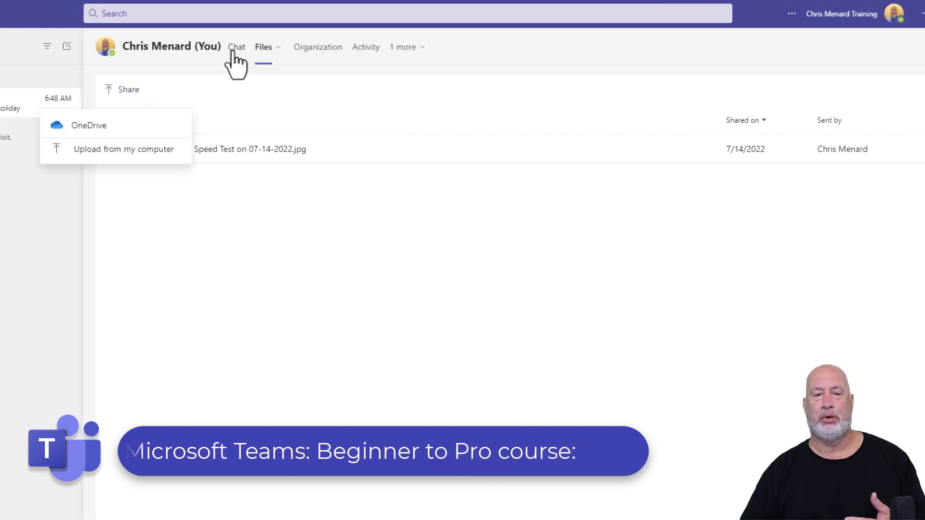
left_click(236, 46)
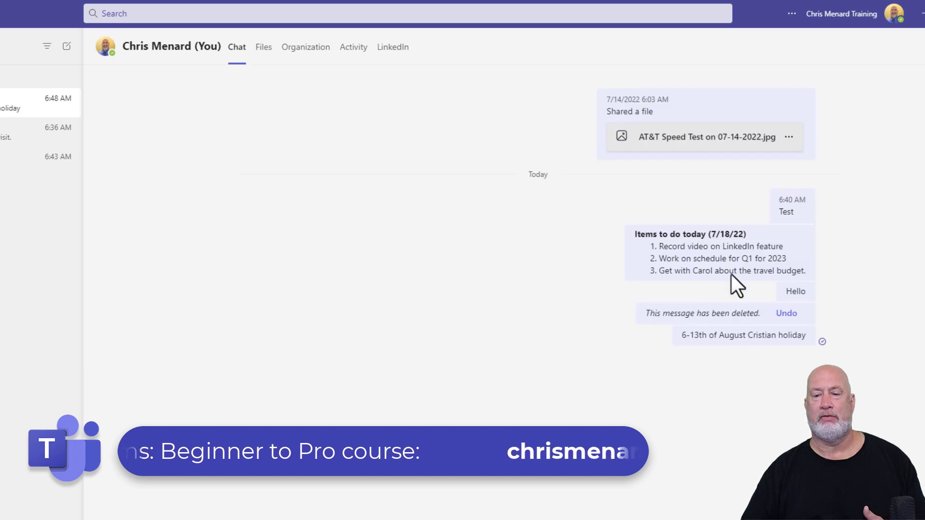